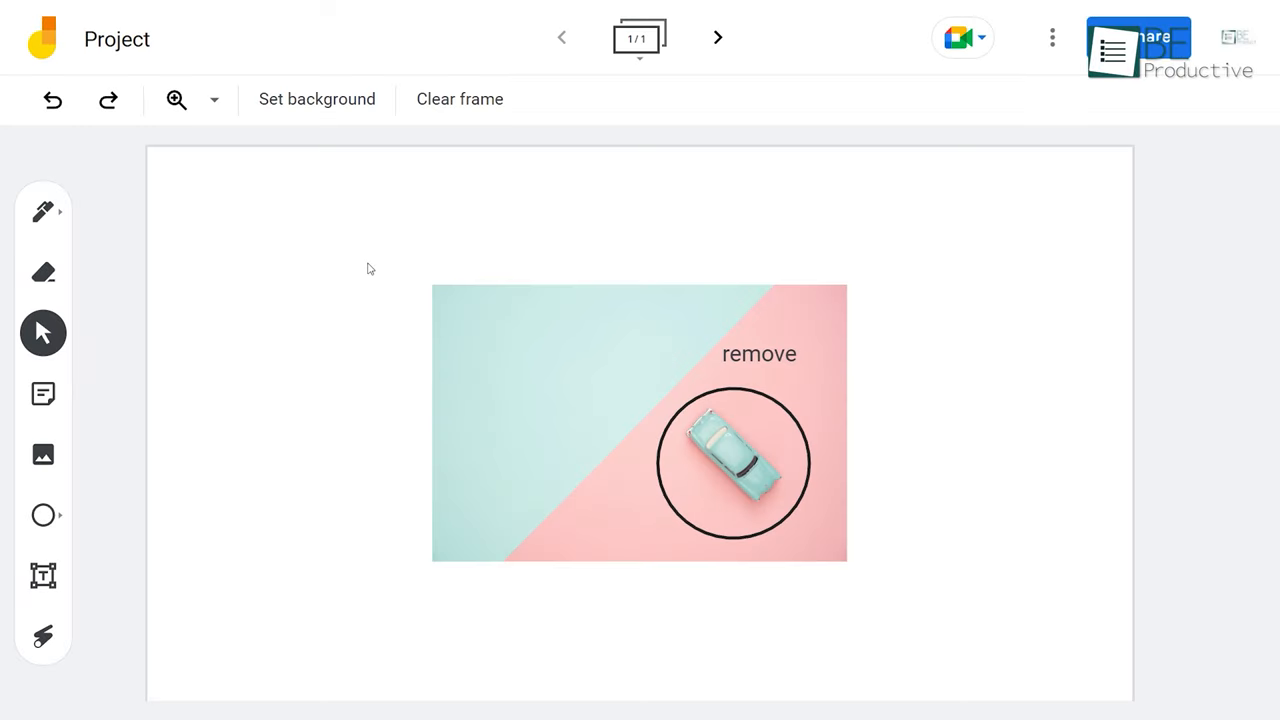
Delete the car photo from the Jamboard frame, then move to the Miro website.
click(212, 100)
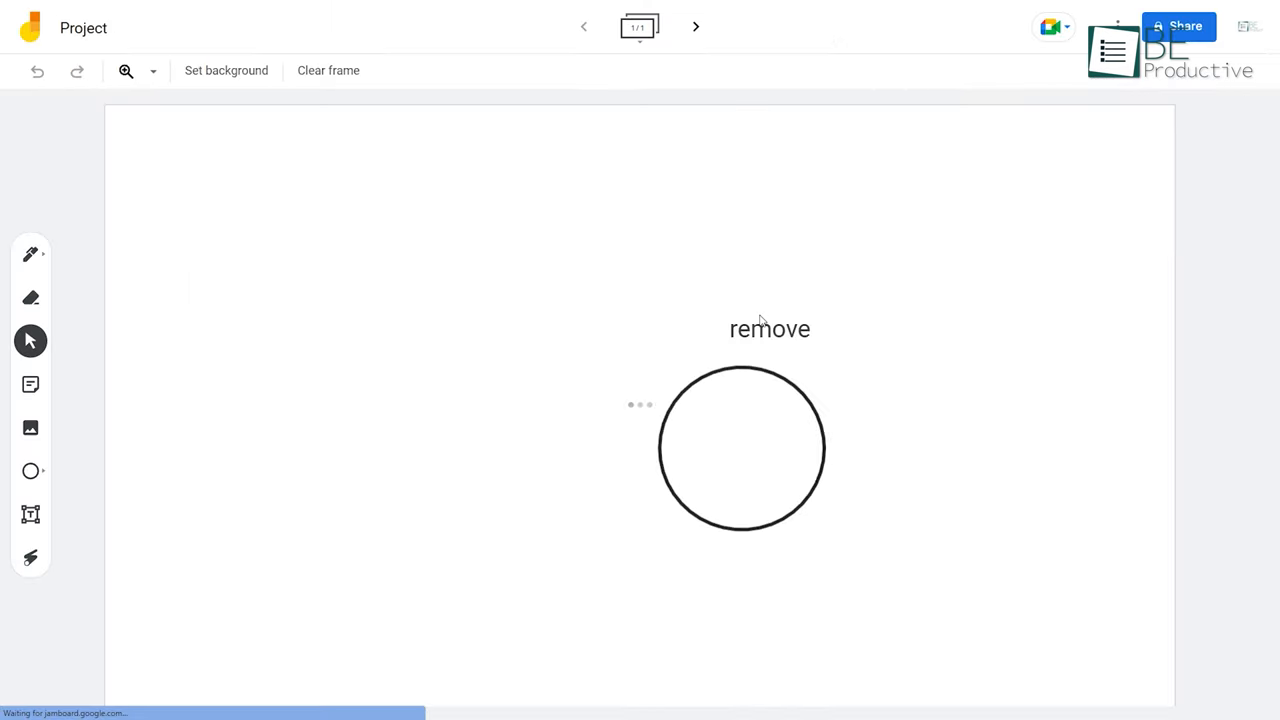
click(1116, 24)
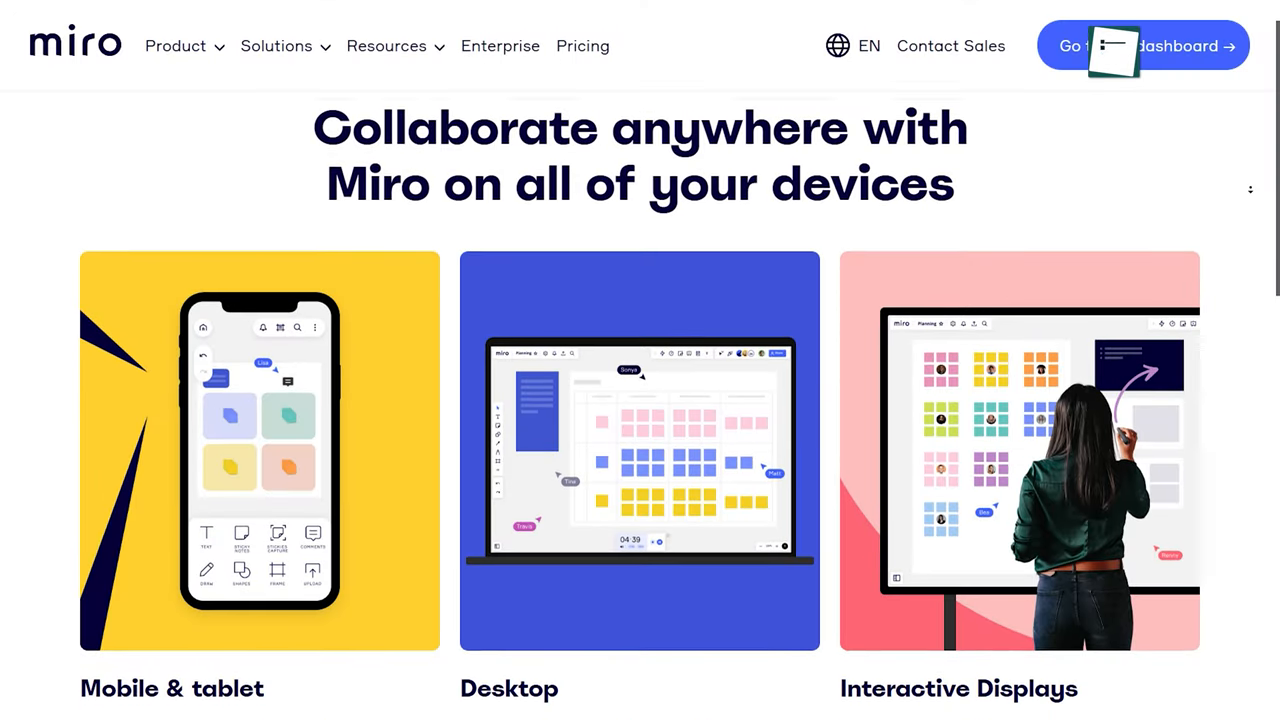
Browse the Miro device page and reach the team dashboard showing My first board.
scroll(down, 3)
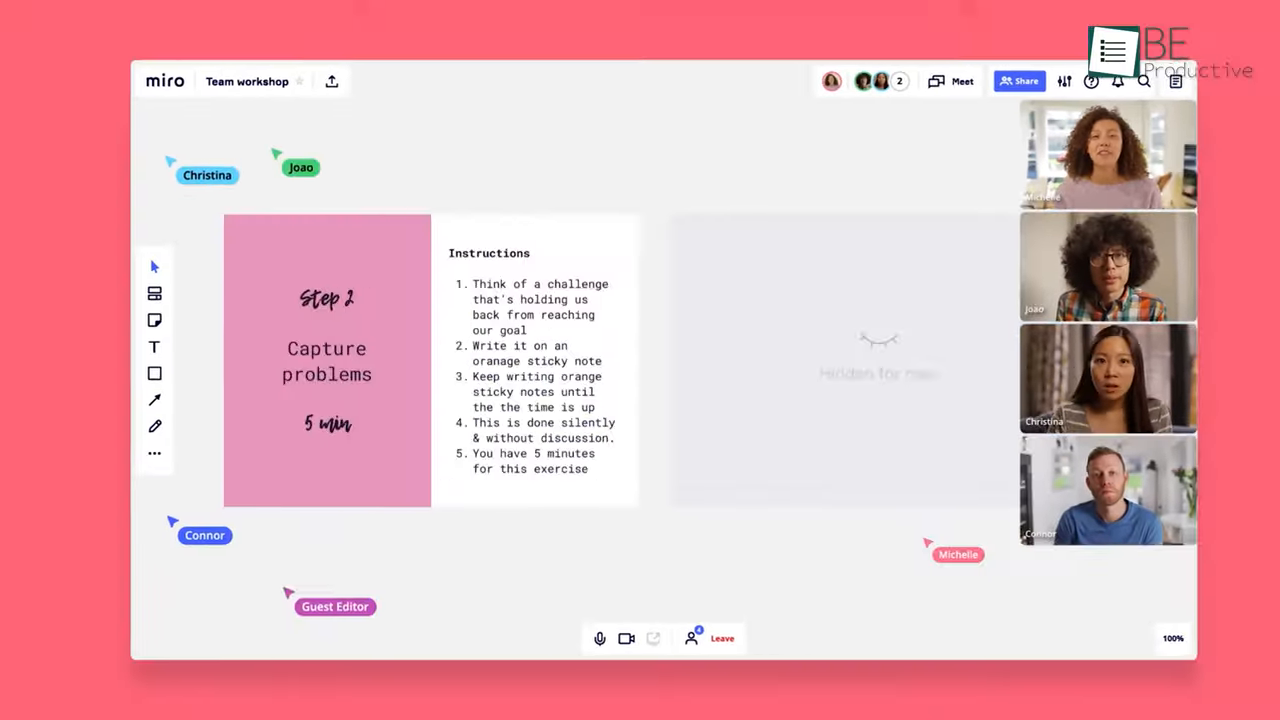
click(1018, 80)
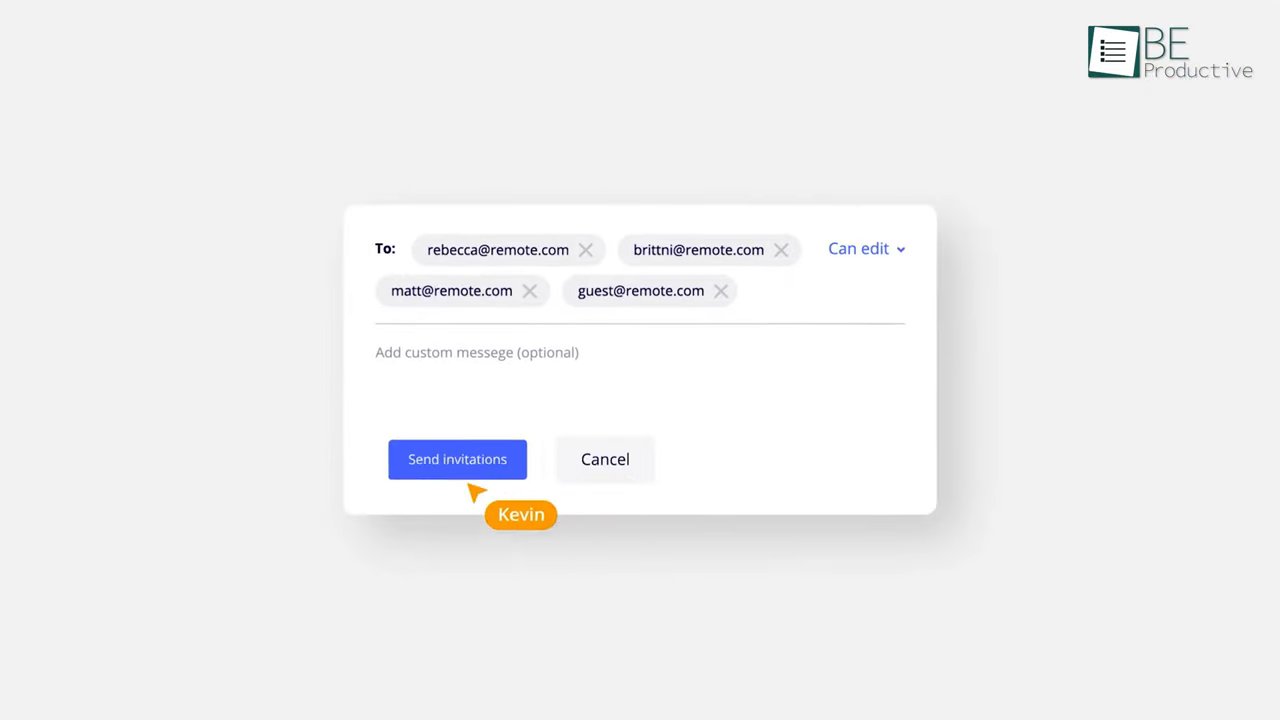
click(456, 458)
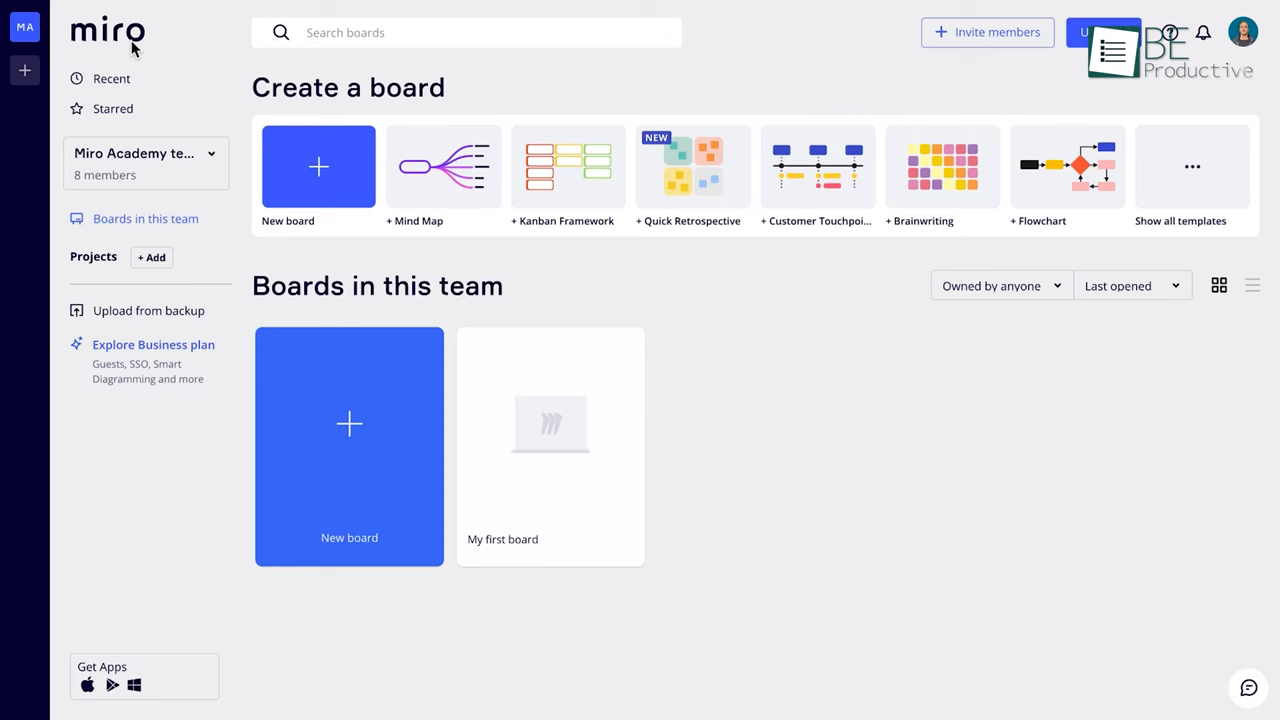
mouse_move(572, 480)
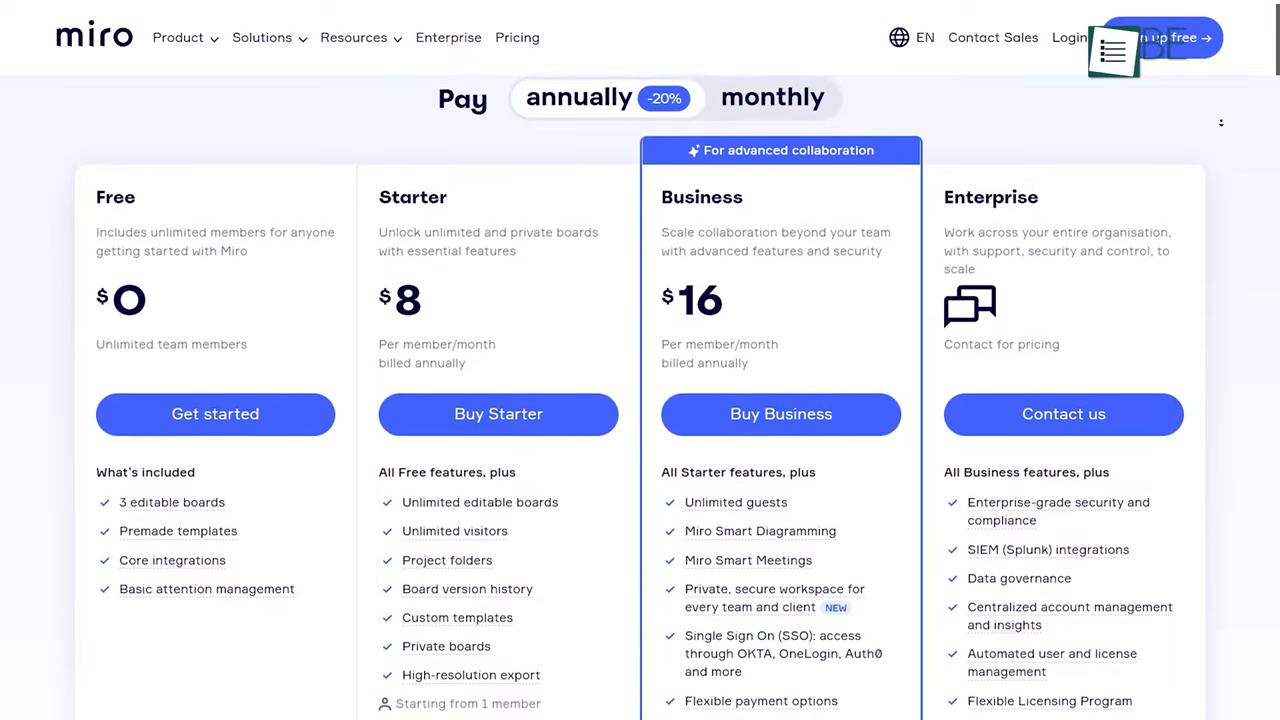
Scroll through Miro's Free, Starter, Business and Enterprise pricing plan cards.
scroll(down, 3)
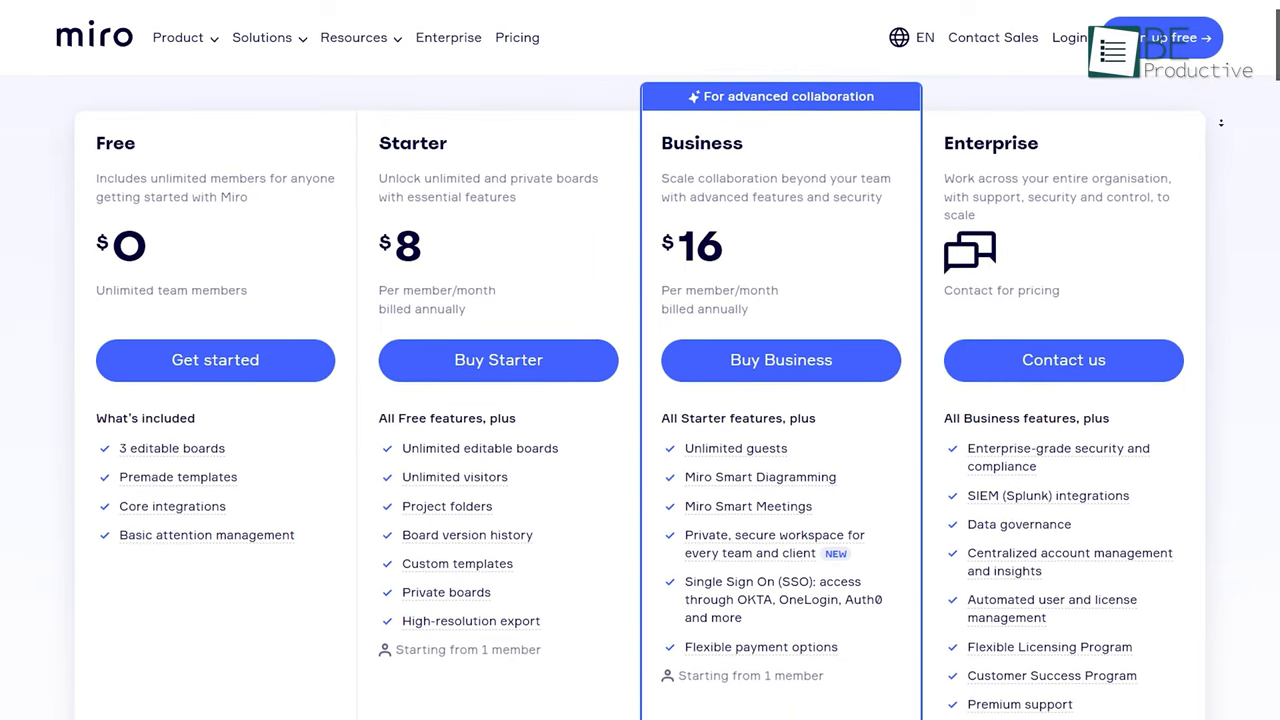
scroll(down, 3)
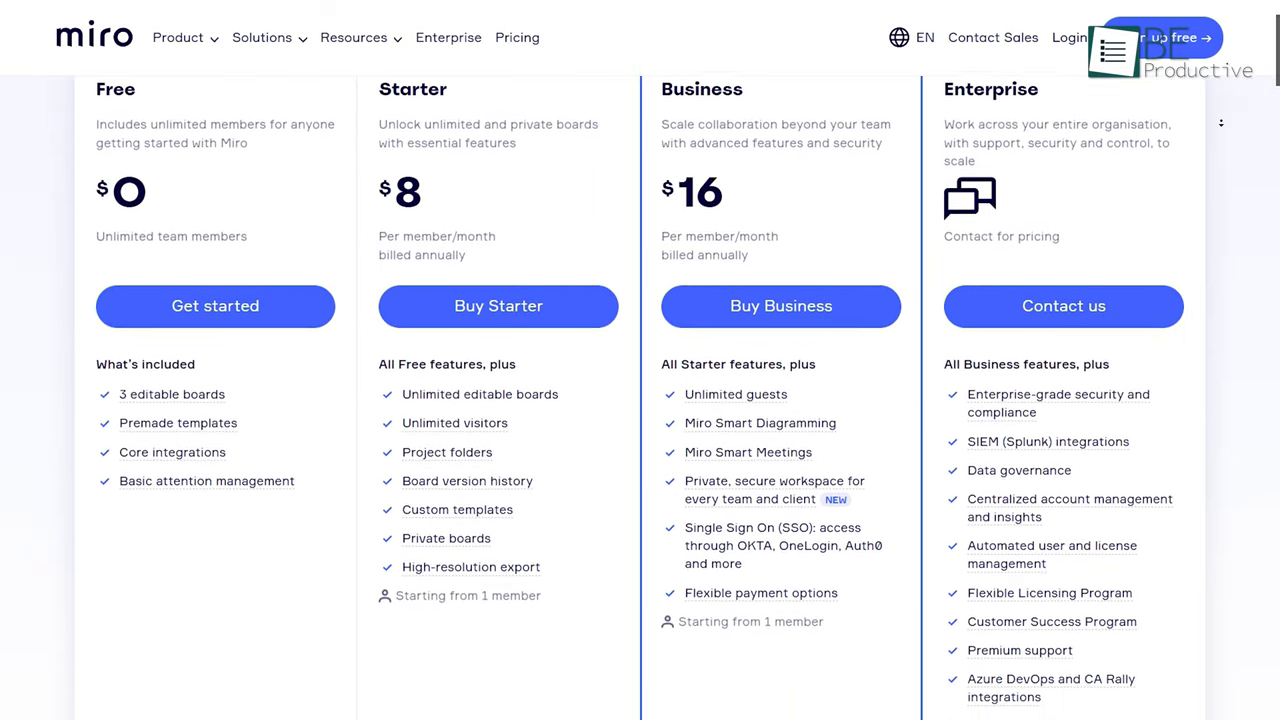
scroll(down, 3)
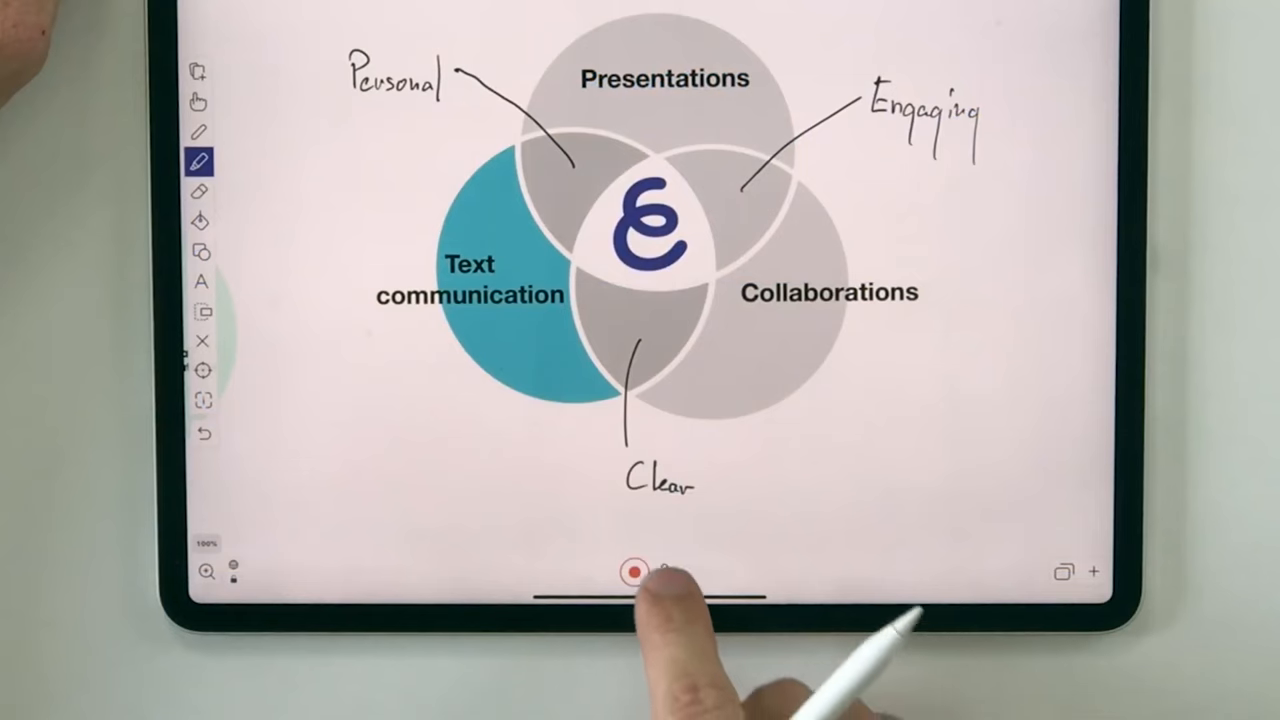
Start recording the Venn diagram slide annotated with Personal, Engaging and Clear.
click(630, 572)
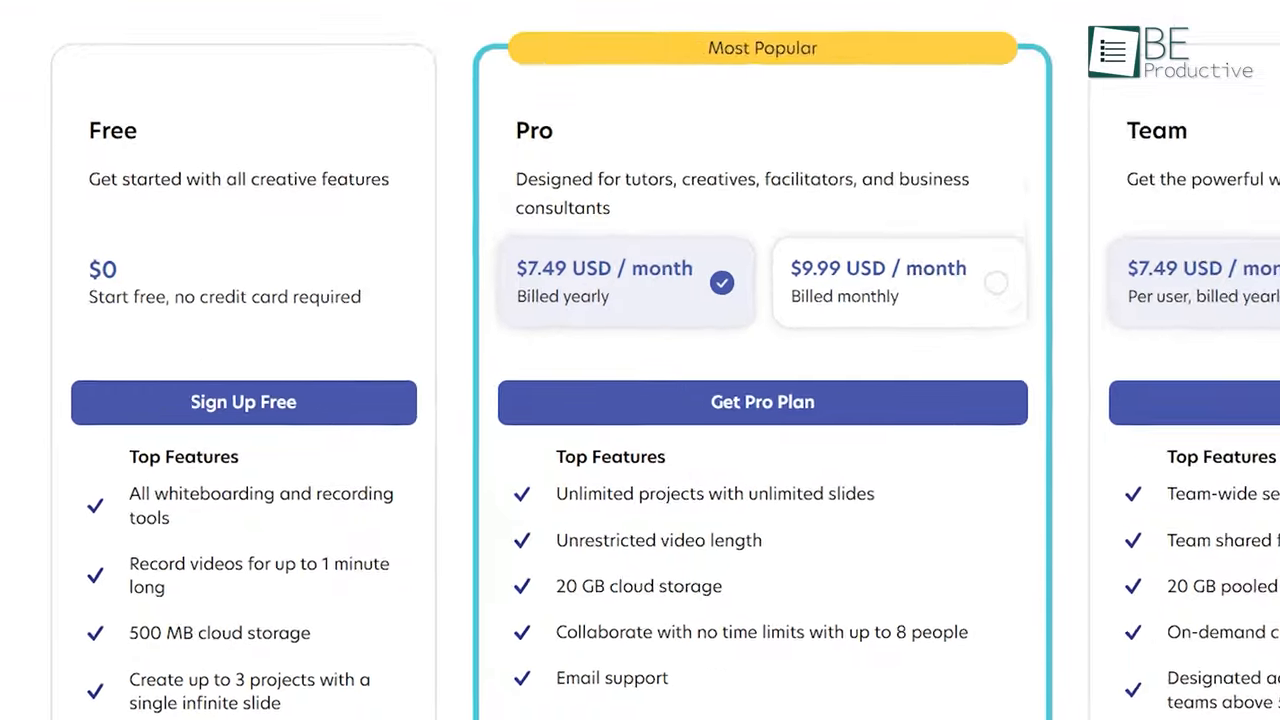
Scroll across Explain Everything's Free, Pro and Team pricing plan cards.
scroll(down, 3)
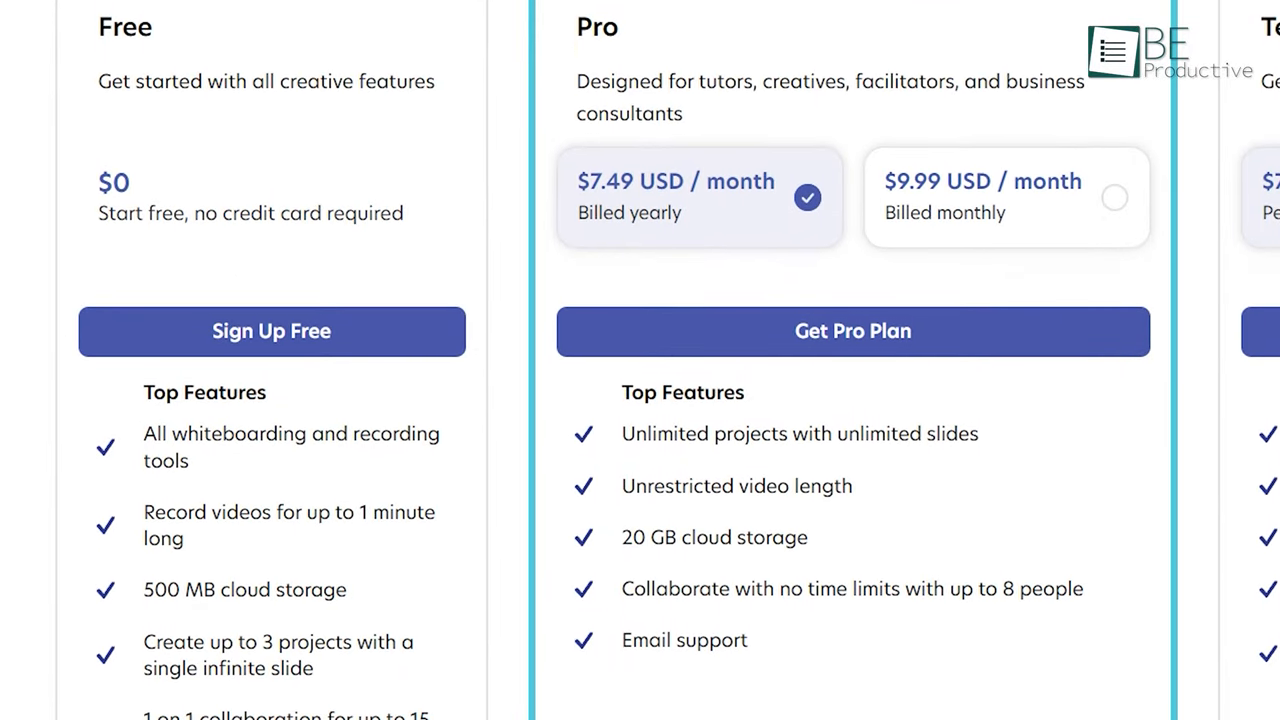
scroll(down, 3)
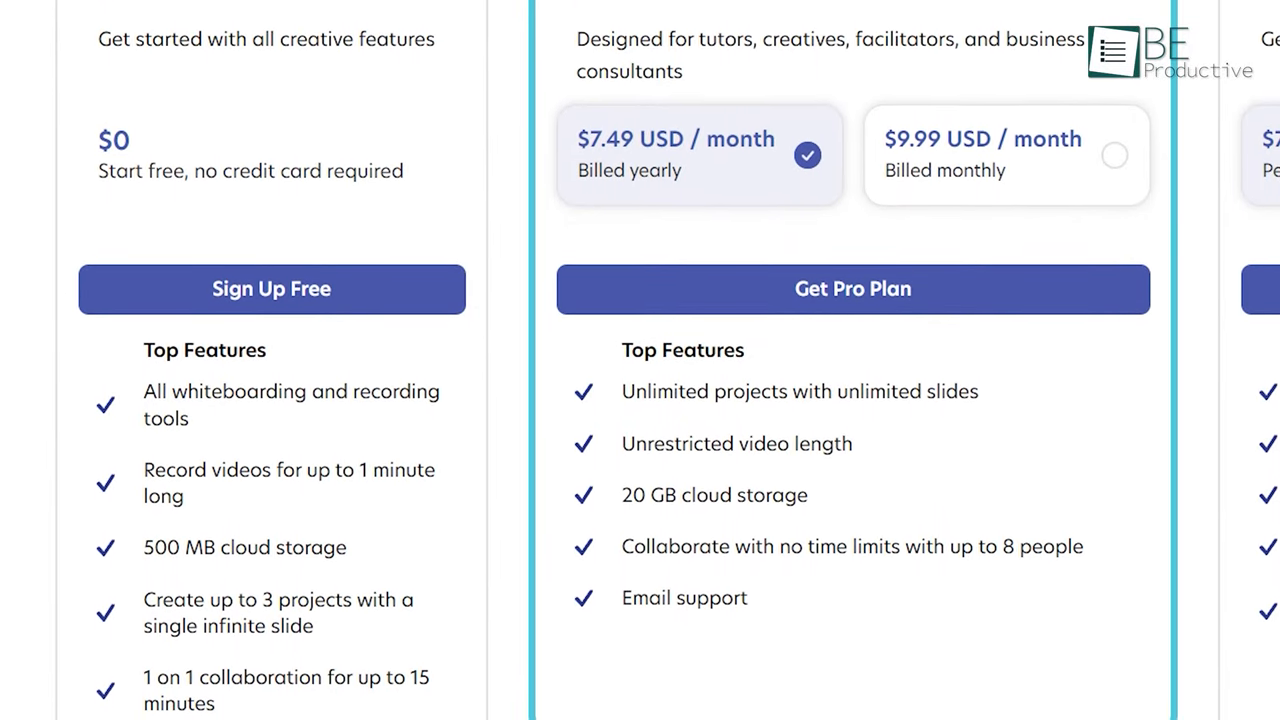
scroll(right, 3)
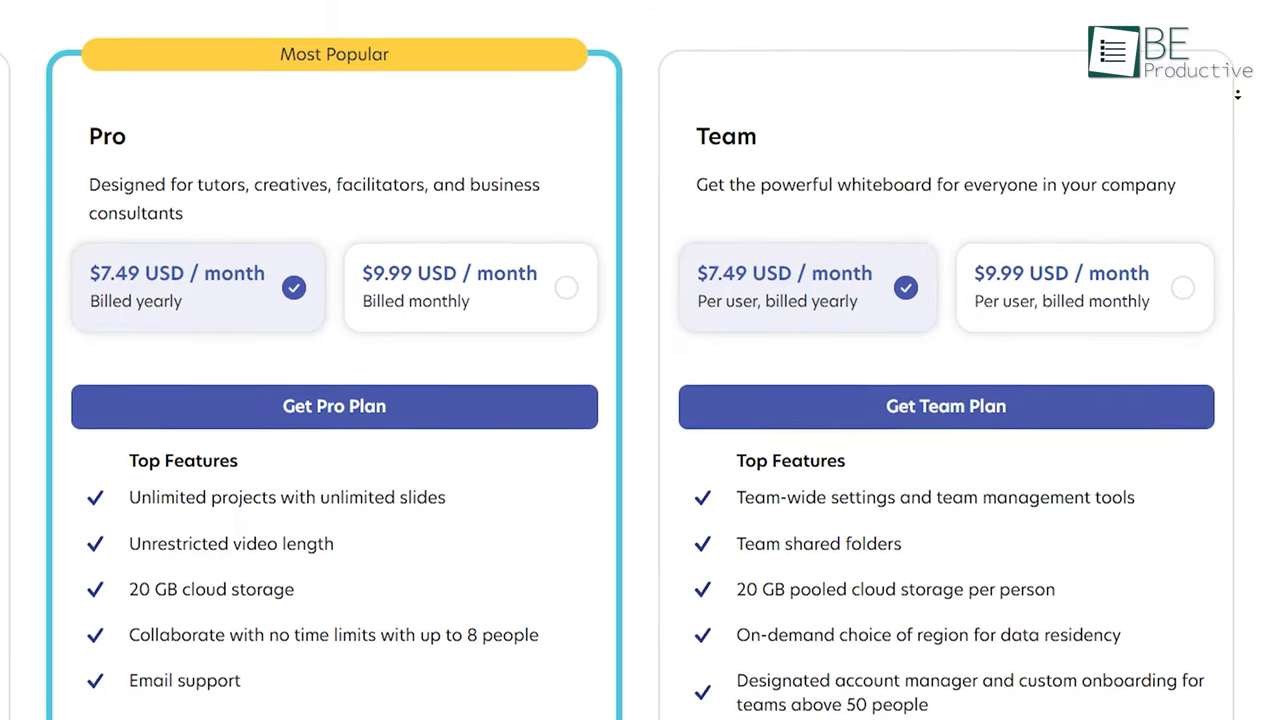
scroll(down, 3)
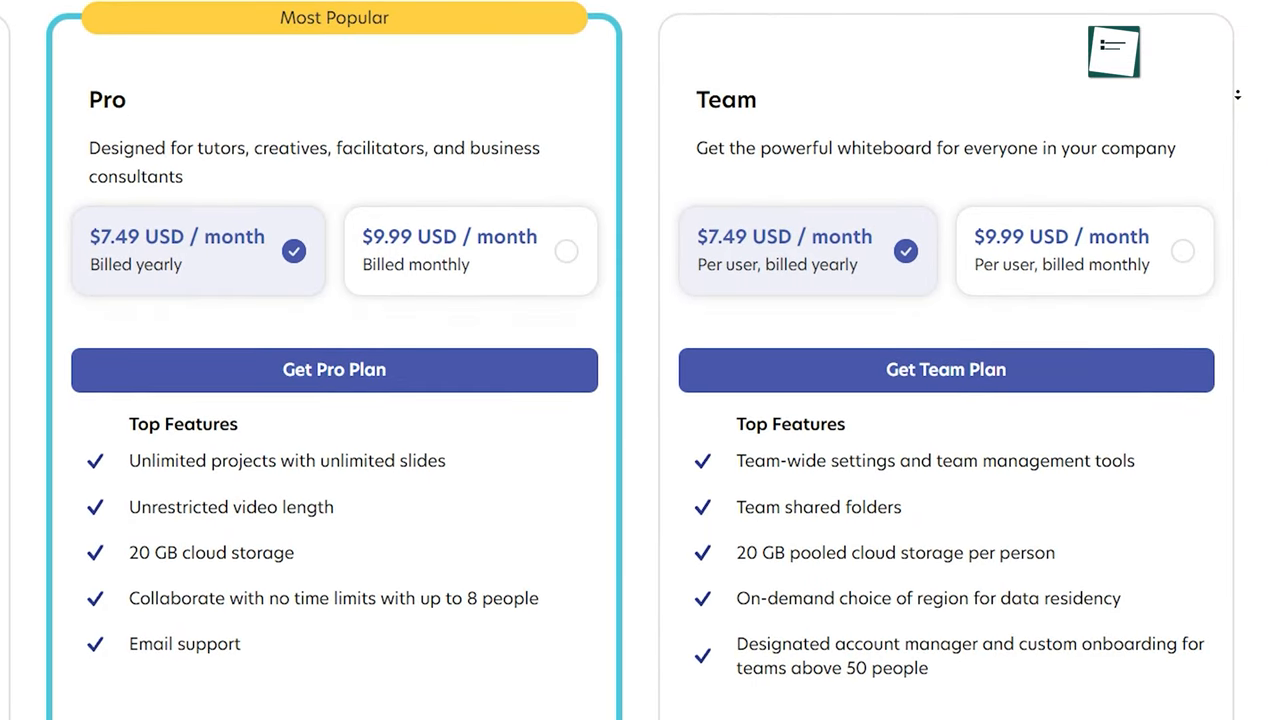
scroll(down, 3)
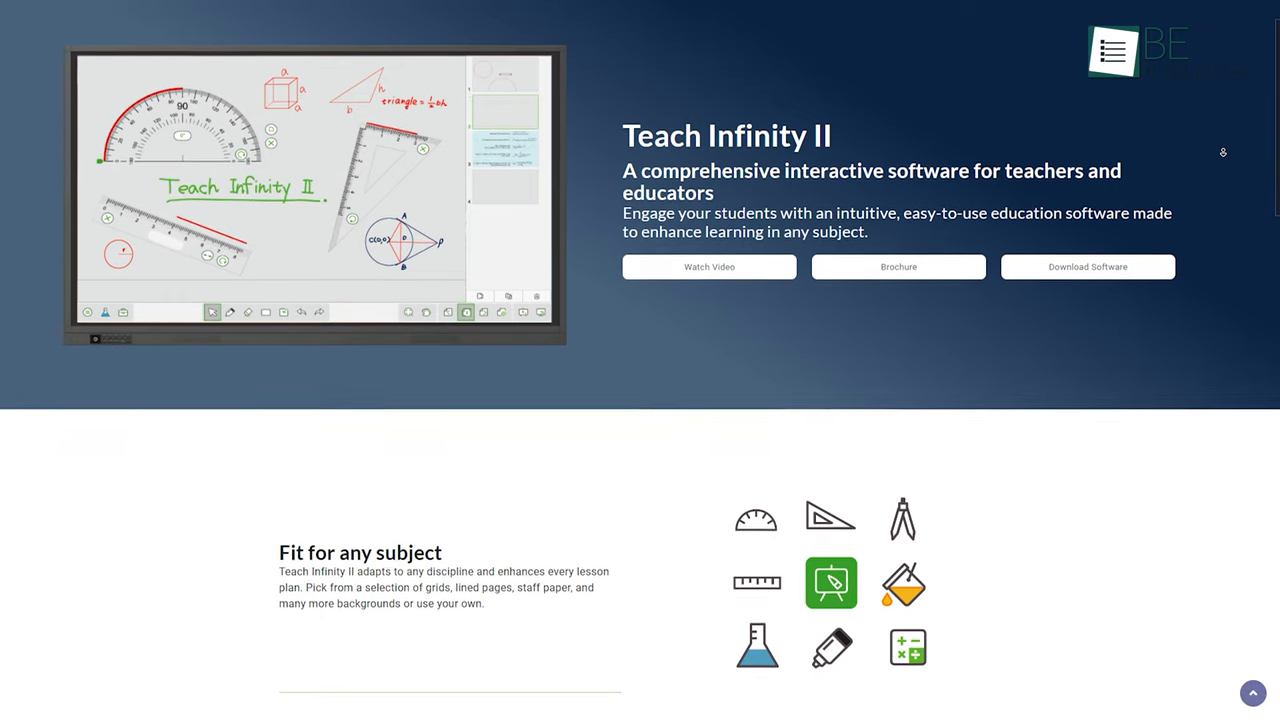
Scroll the Teach Infinity II site to the Mac and Windows installation downloads.
scroll(down, 3)
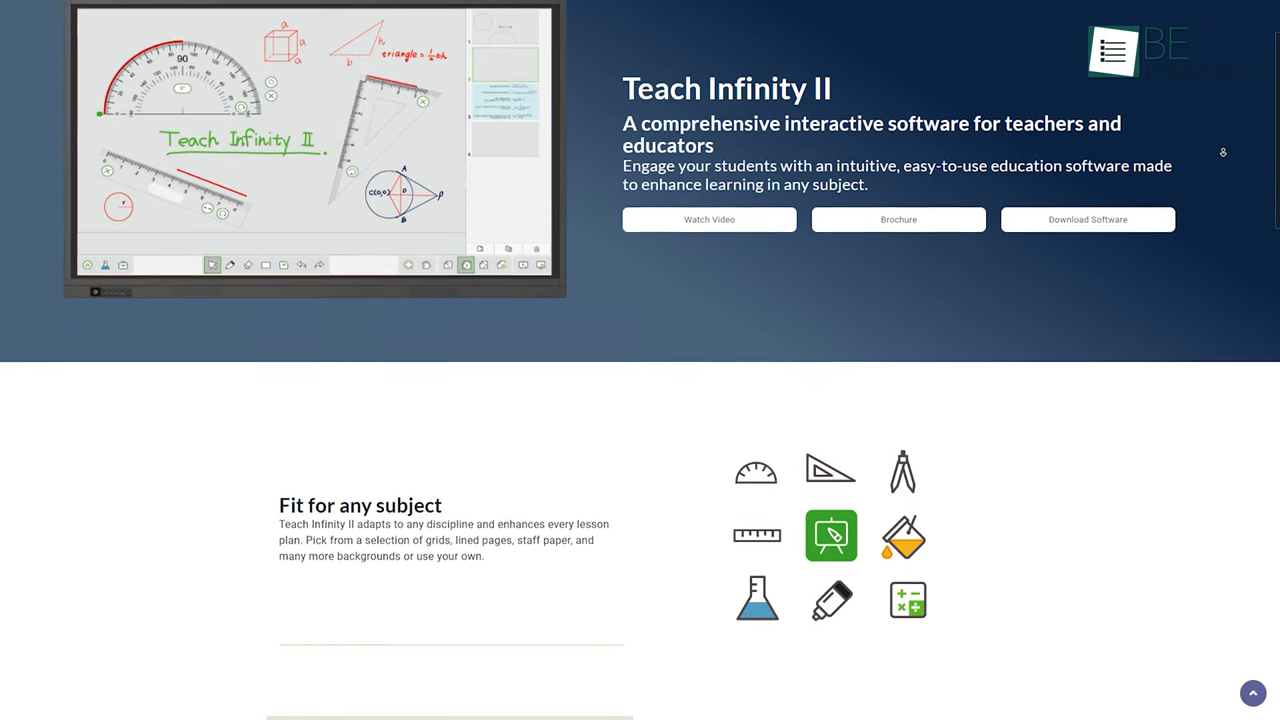
scroll(down, 3)
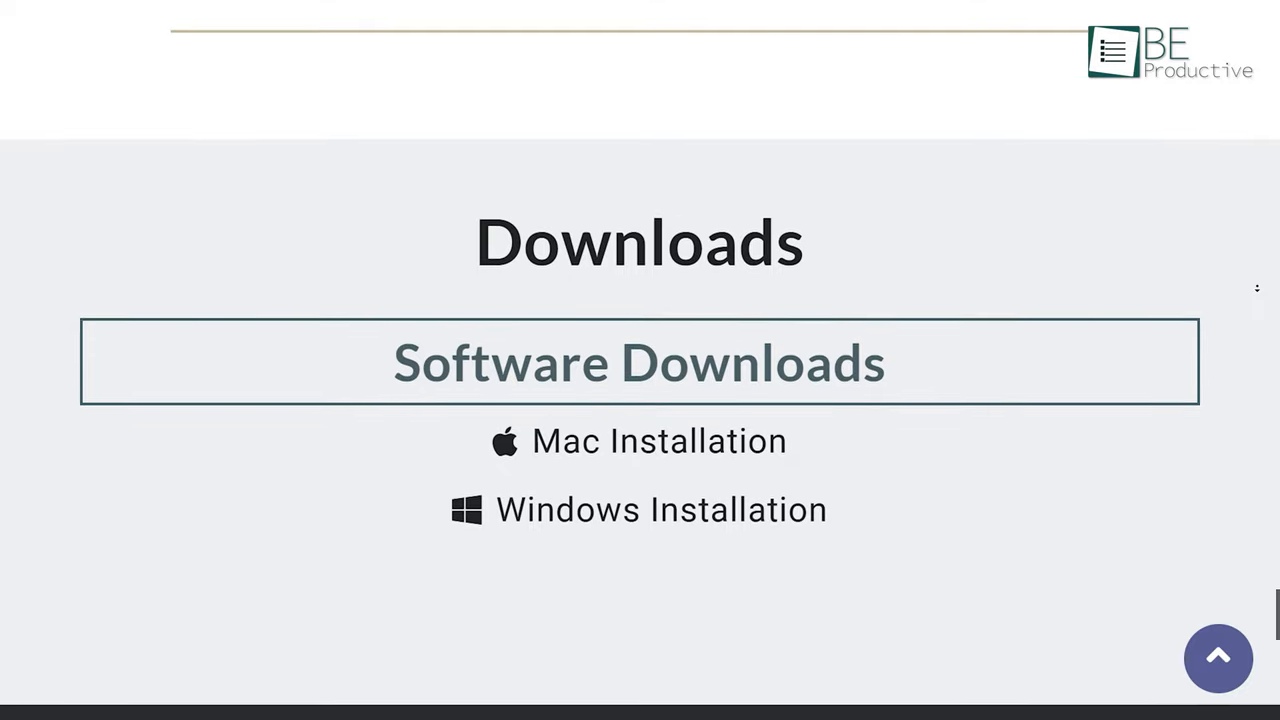
scroll(down, 3)
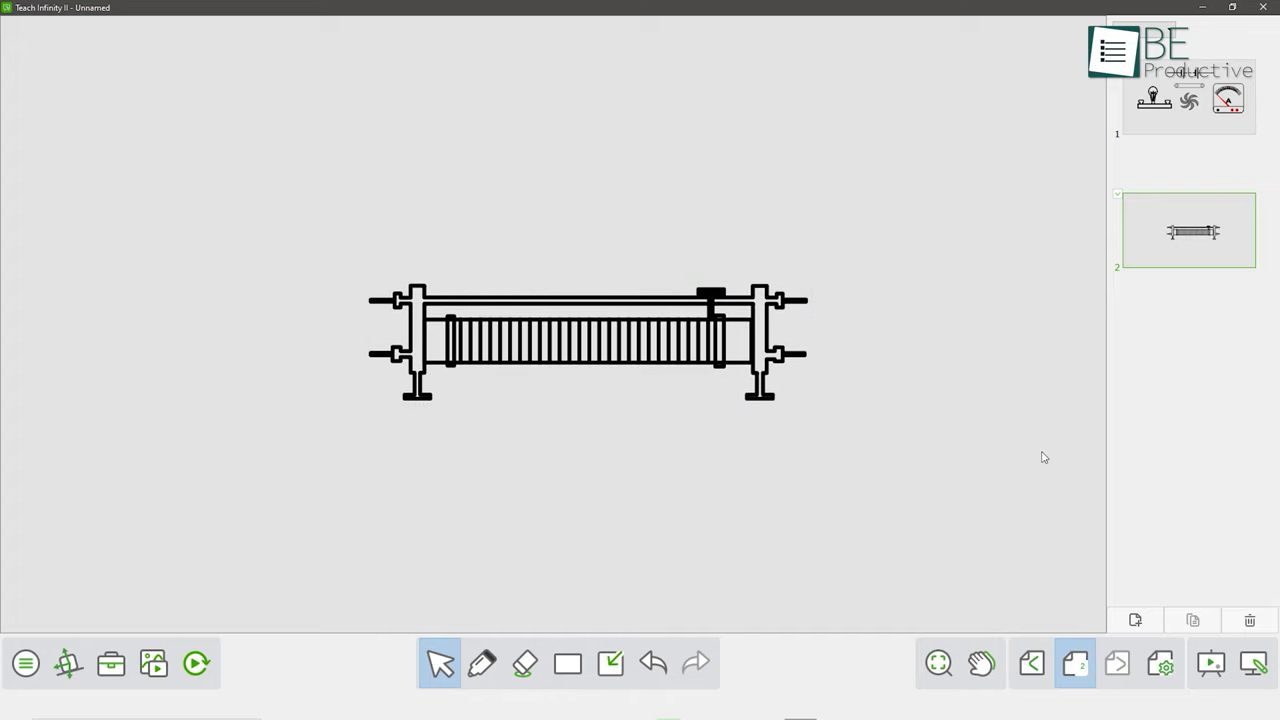
Import a Card from the File menu and make its front read Be Productive.
click(26, 664)
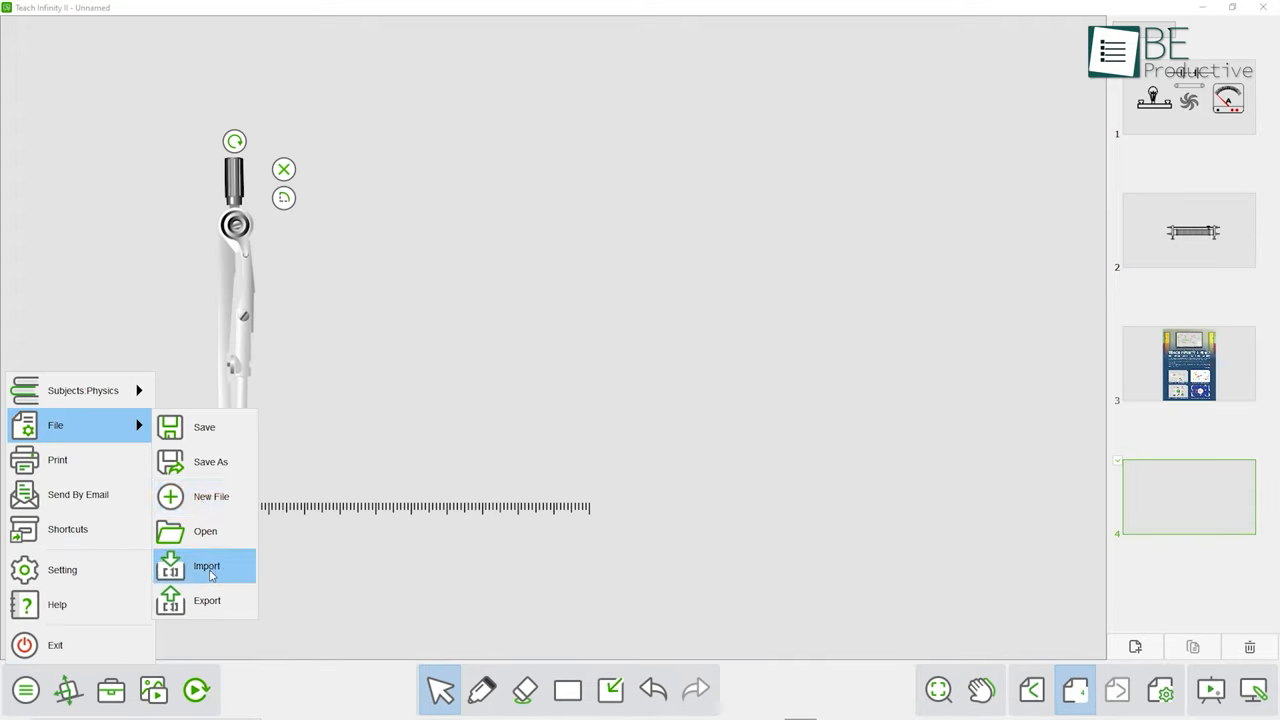
click(206, 566)
text(Be Prod)
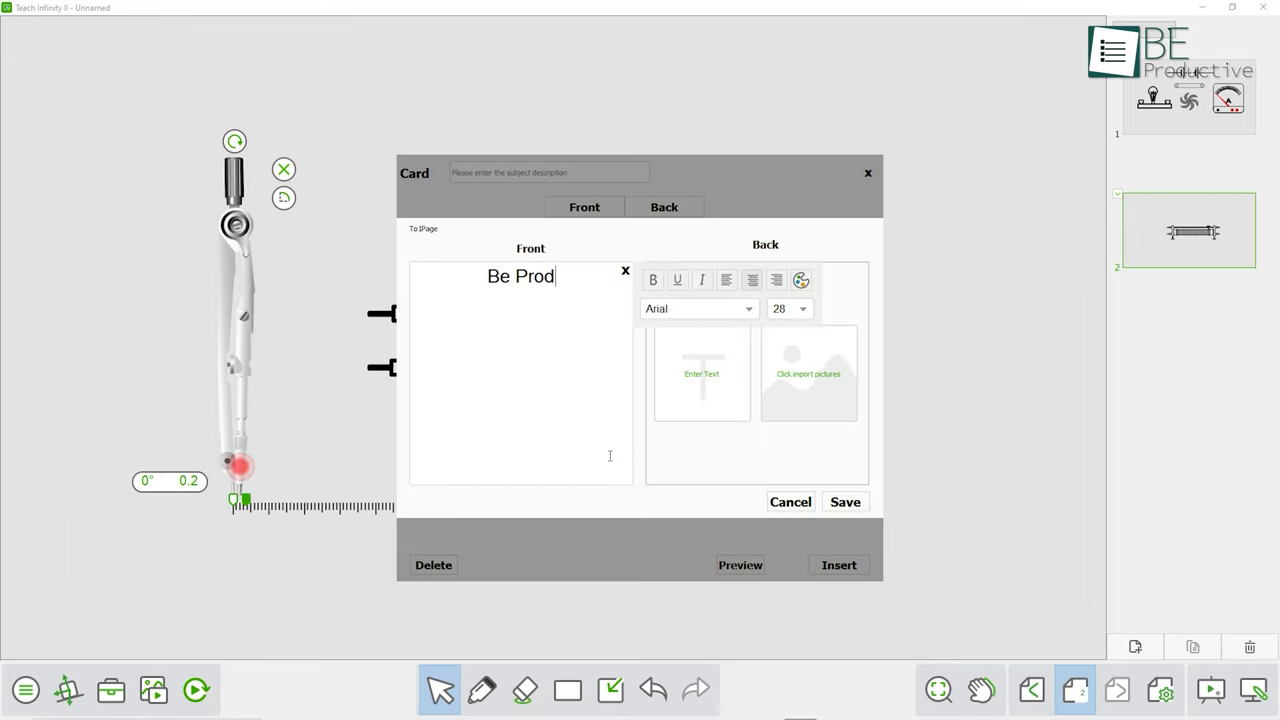
text(uctive)
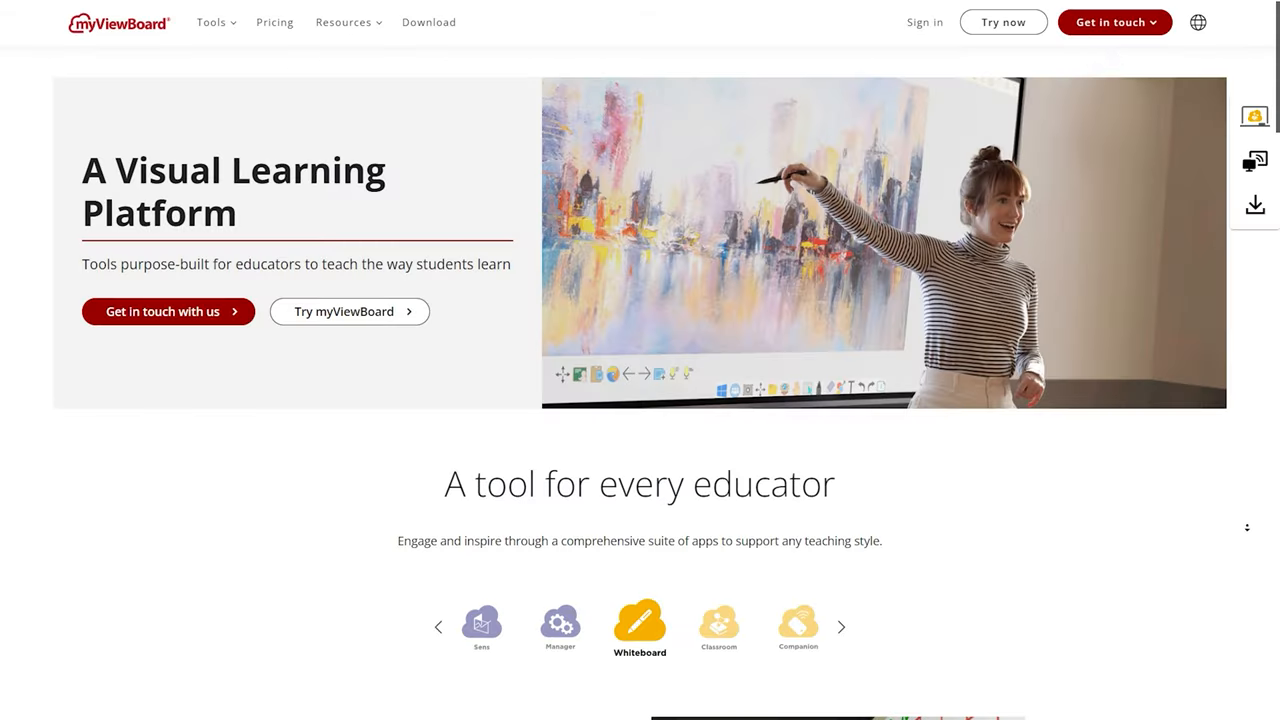
Scroll the myViewBoard homepage before reaching the whiteboard with table, pink note and cone.
scroll(down, 3)
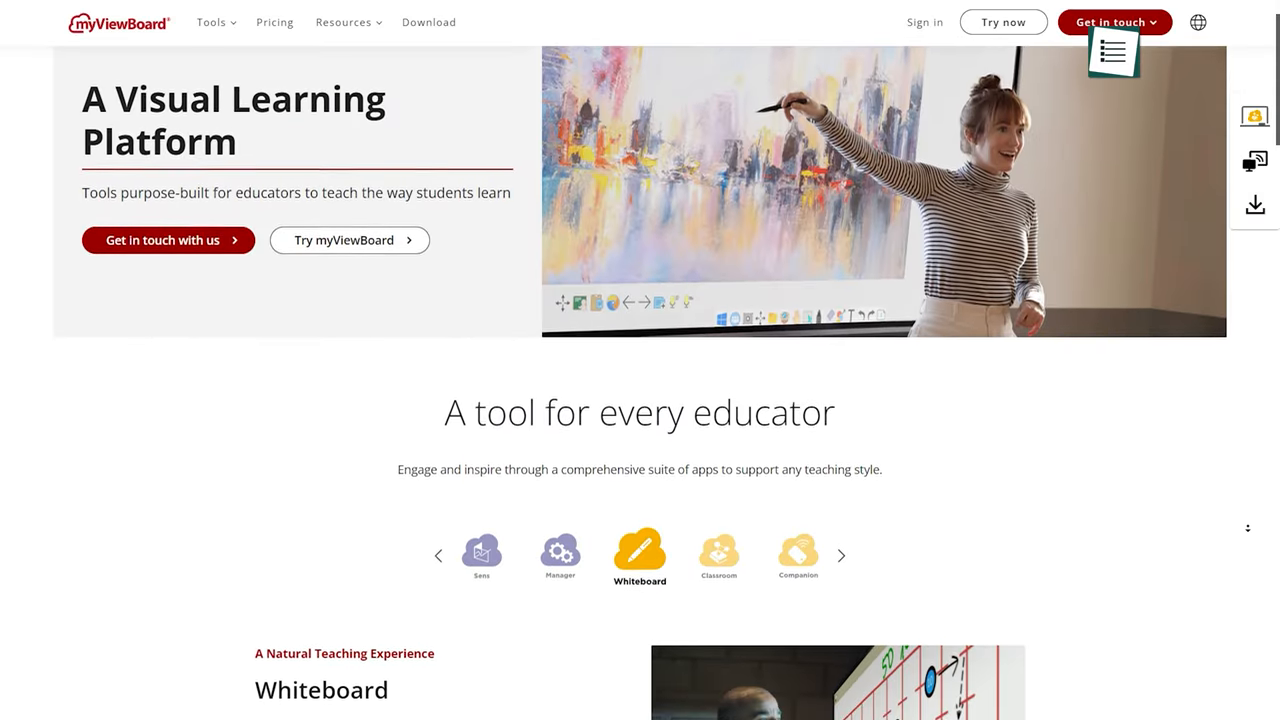
scroll(down, 3)
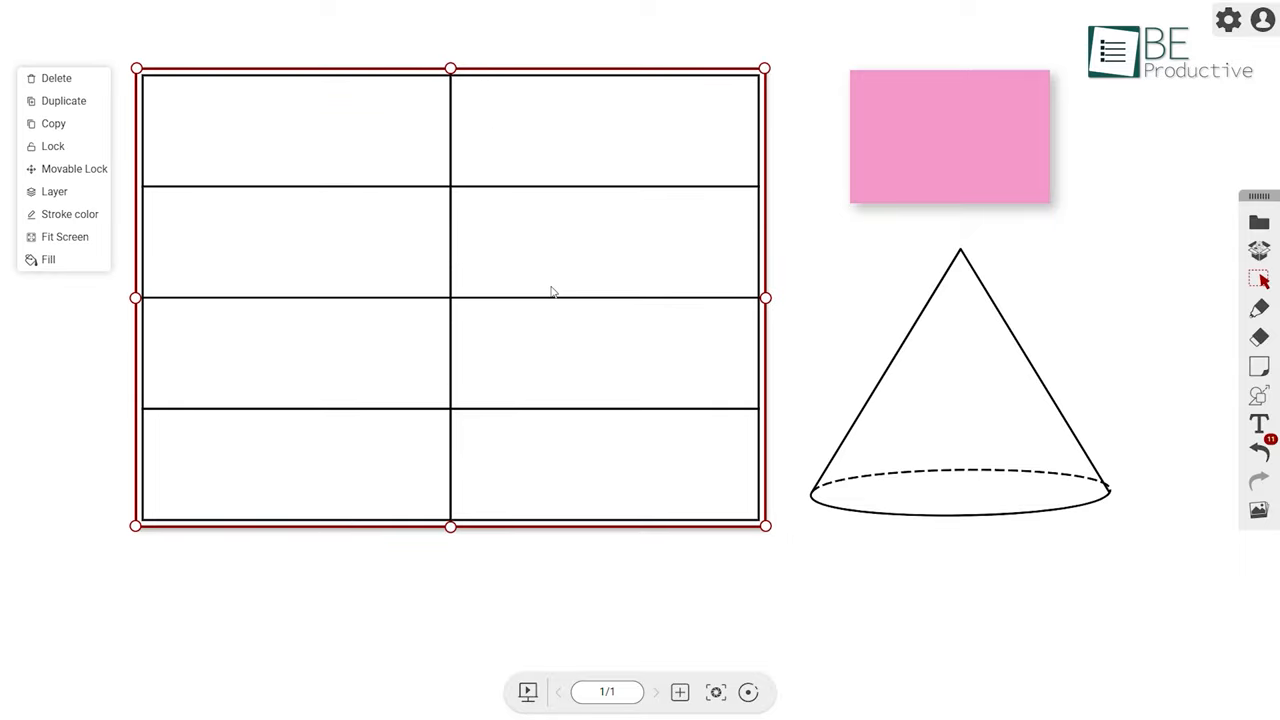
mouse_move(64, 100)
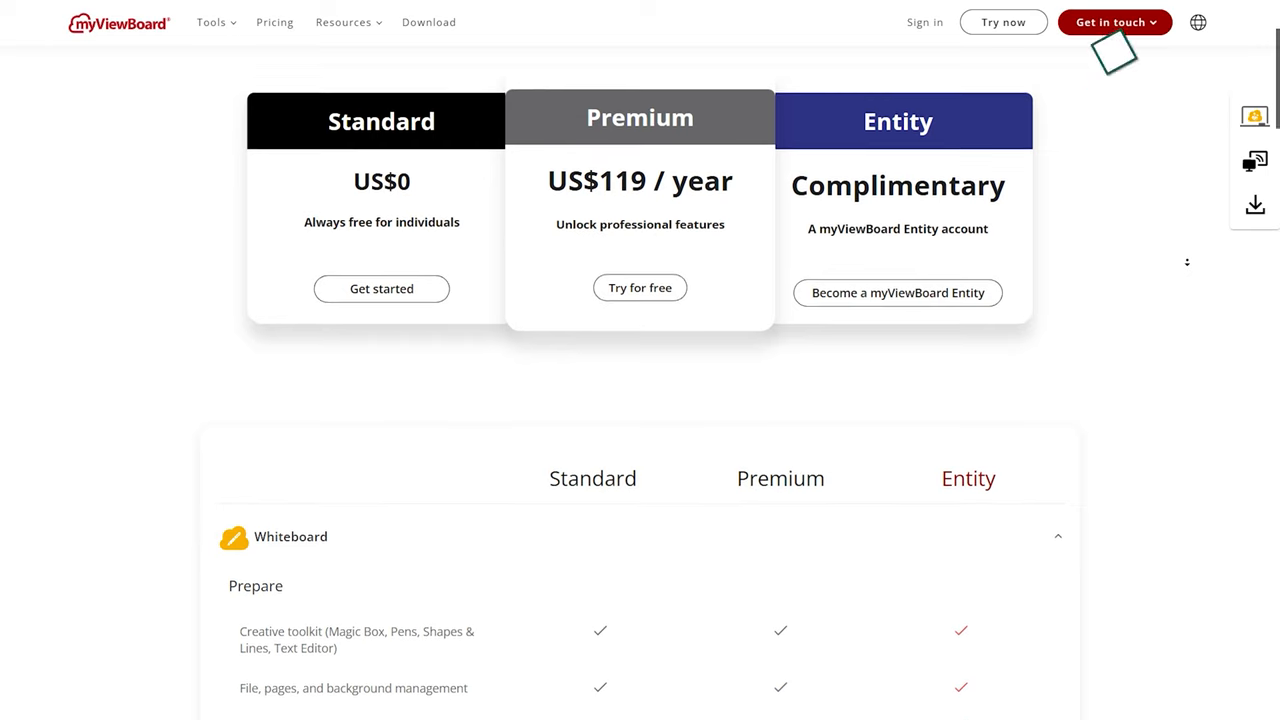
Scroll myViewBoard's Standard, Premium US$119/year and Entity whiteboard feature comparison.
scroll(down, 3)
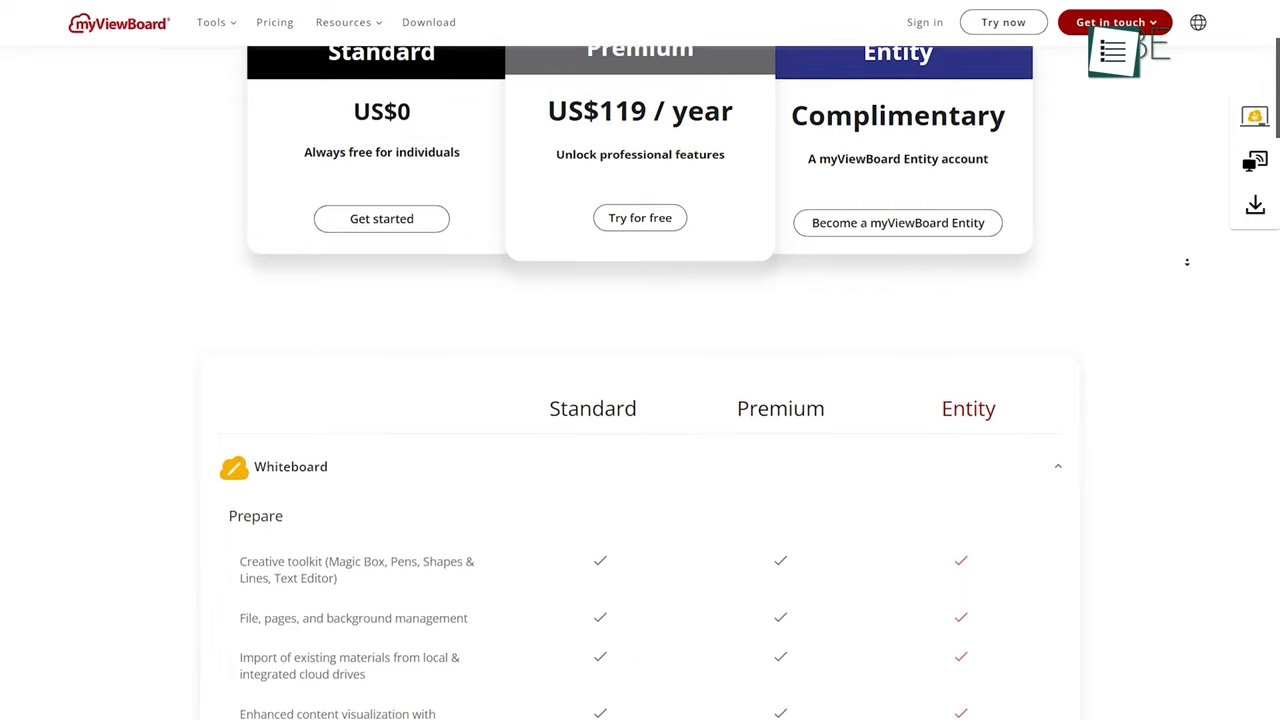
scroll(down, 3)
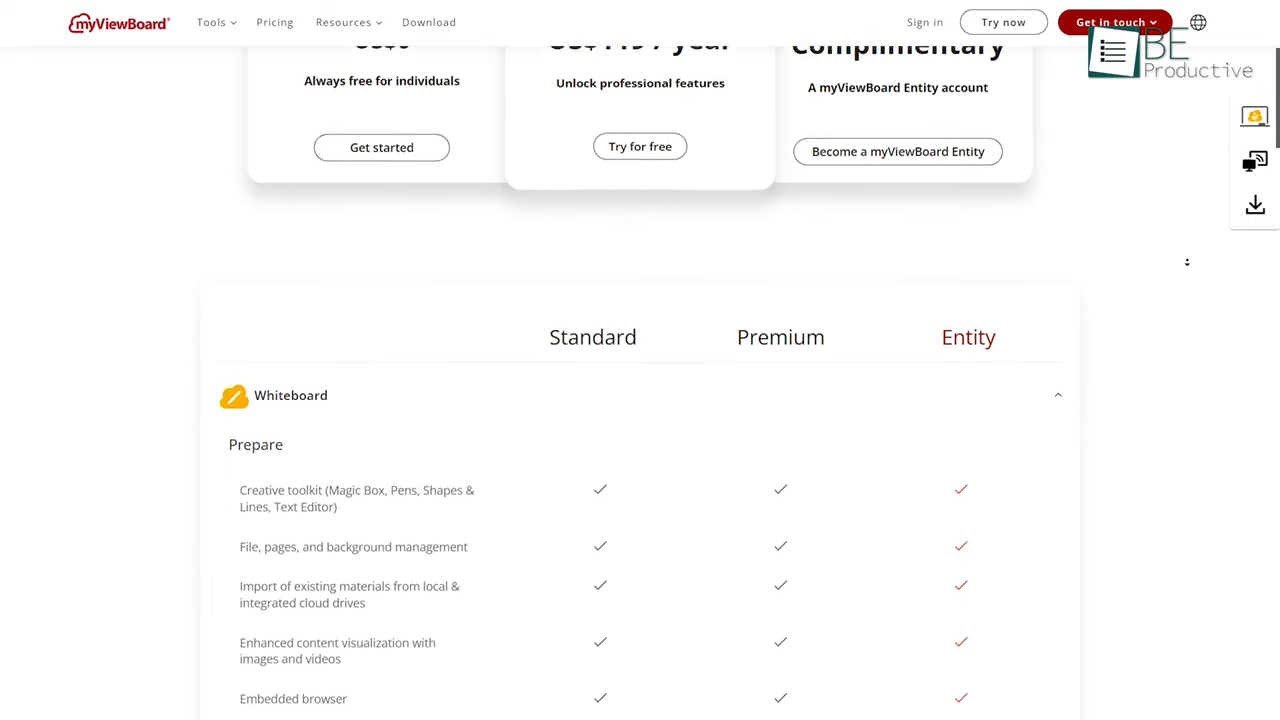
scroll(down, 3)
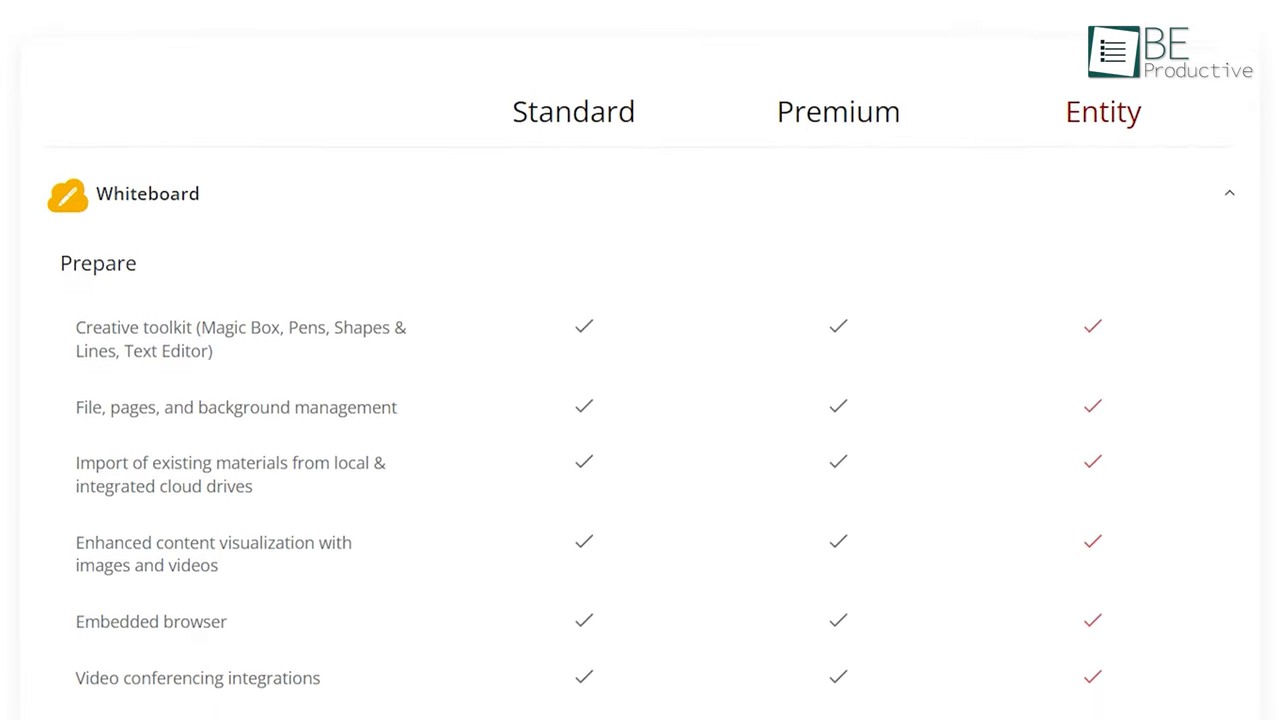
scroll(down, 3)
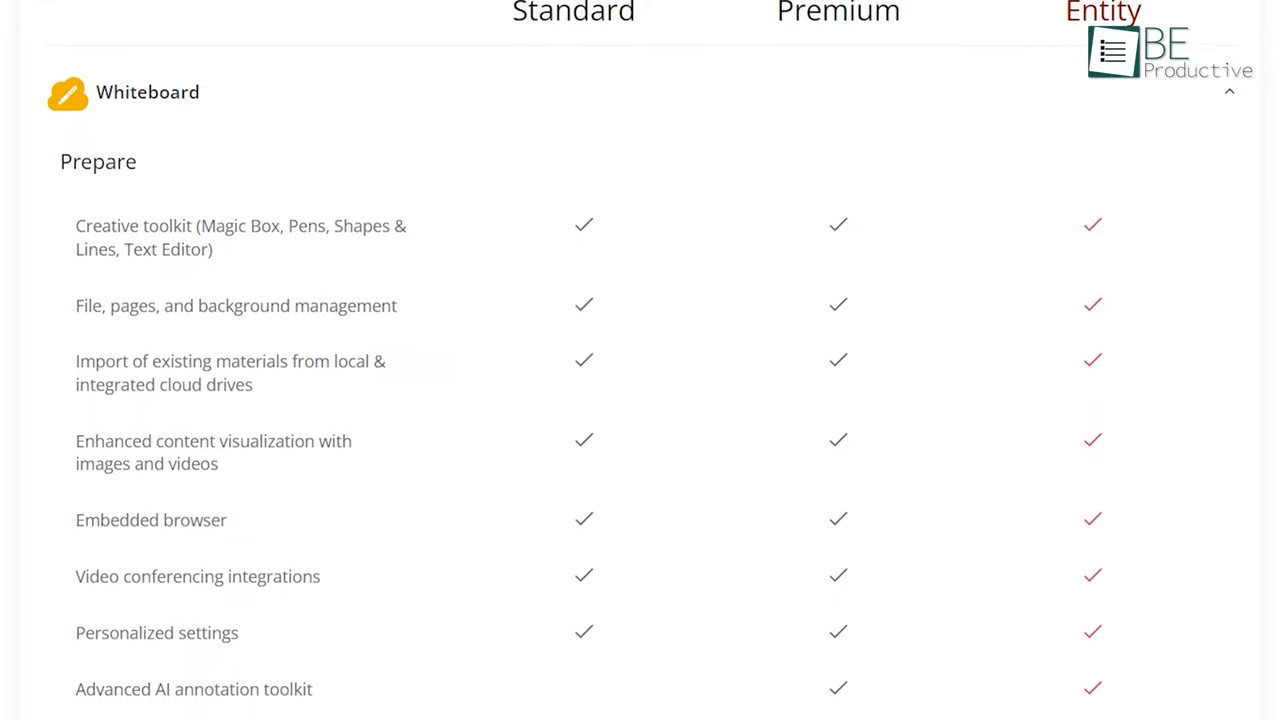
scroll(down, 3)
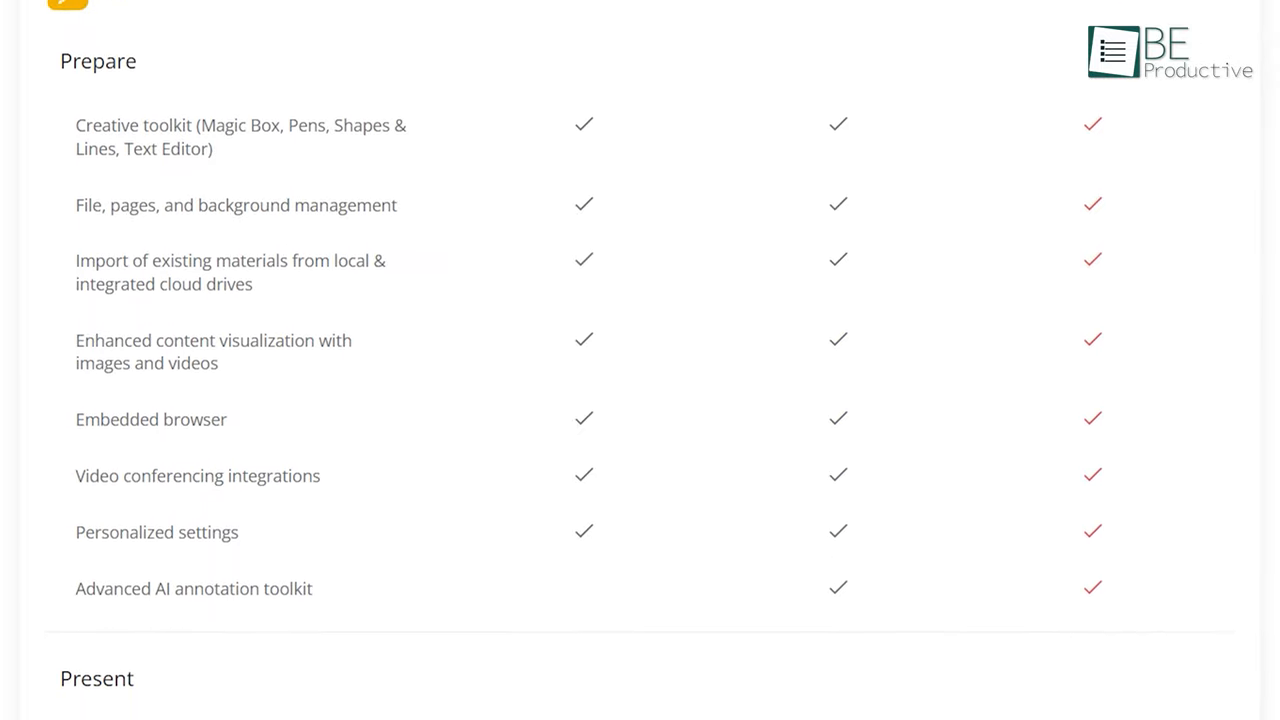